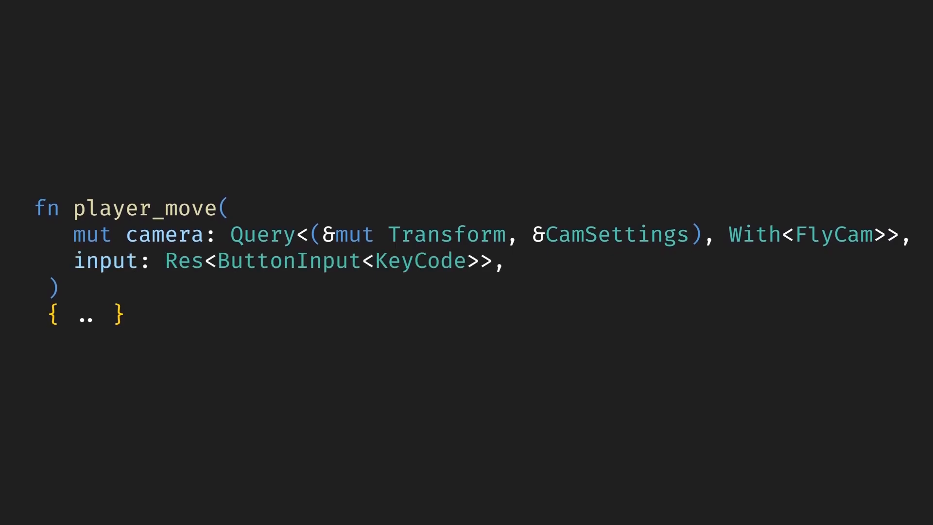
text(time: Res<Time>,)
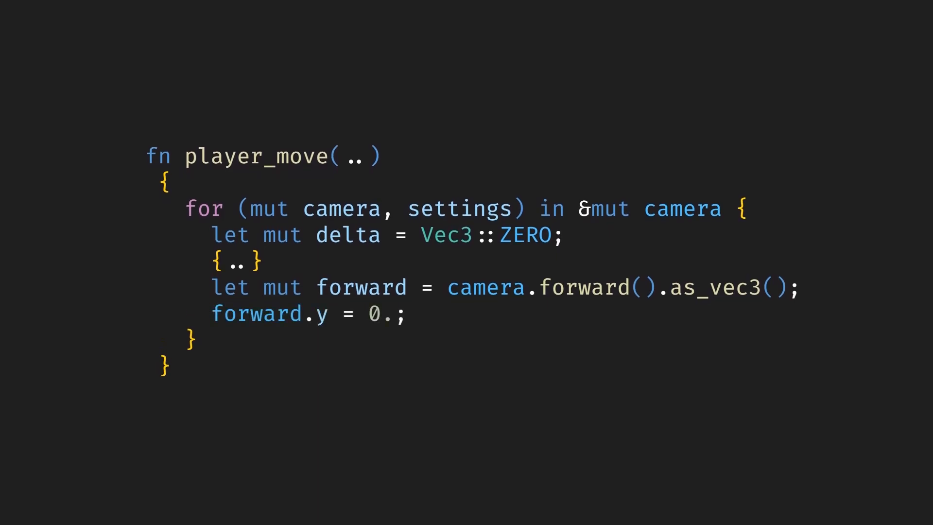
text(forward = forward.normalize();)
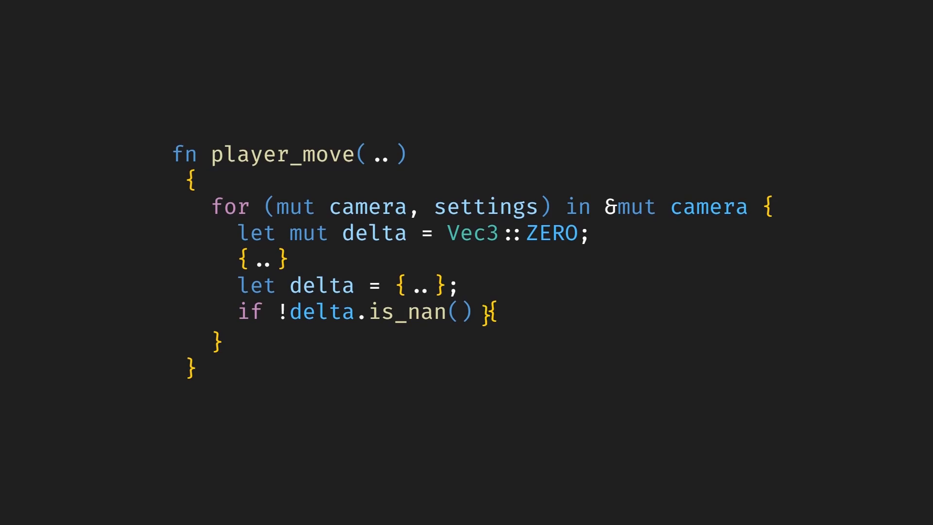
text(camera.translation += delta;)
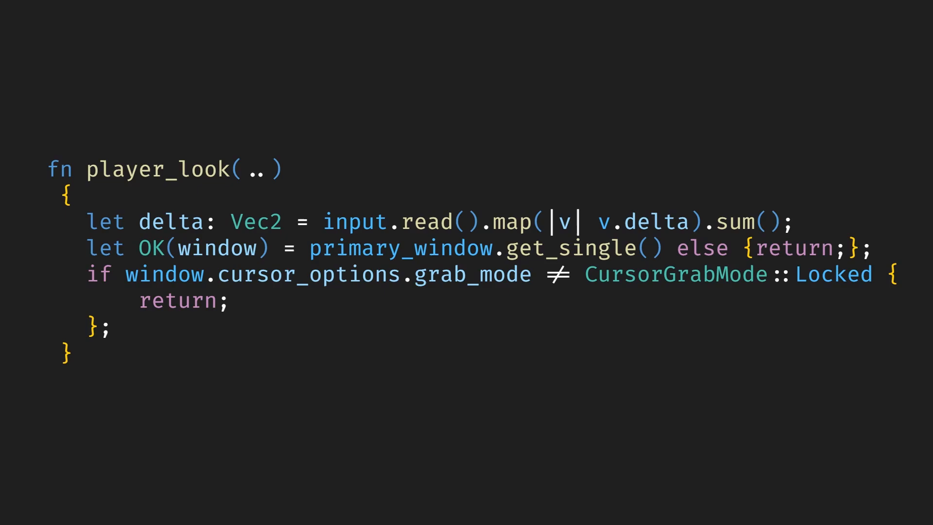
text(for (mut transform, settings) in &mut query {})
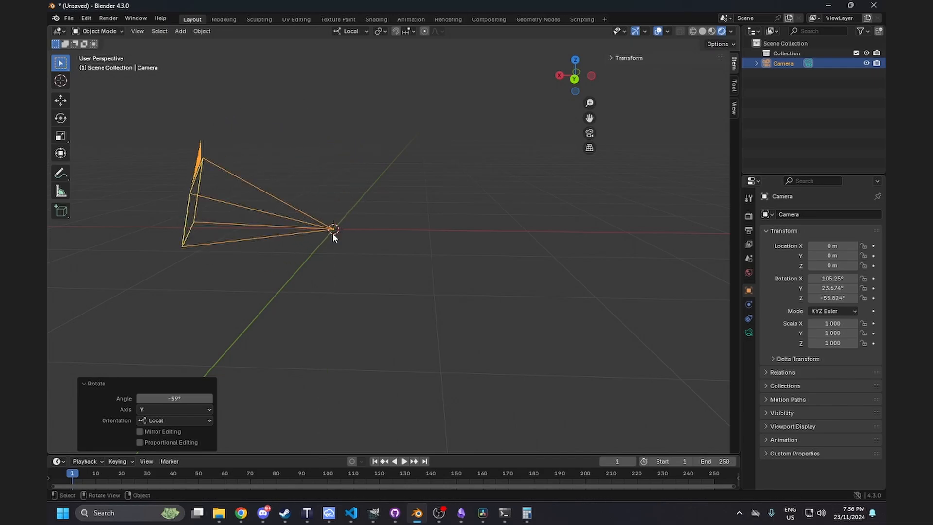
mouse_move(274, 270)
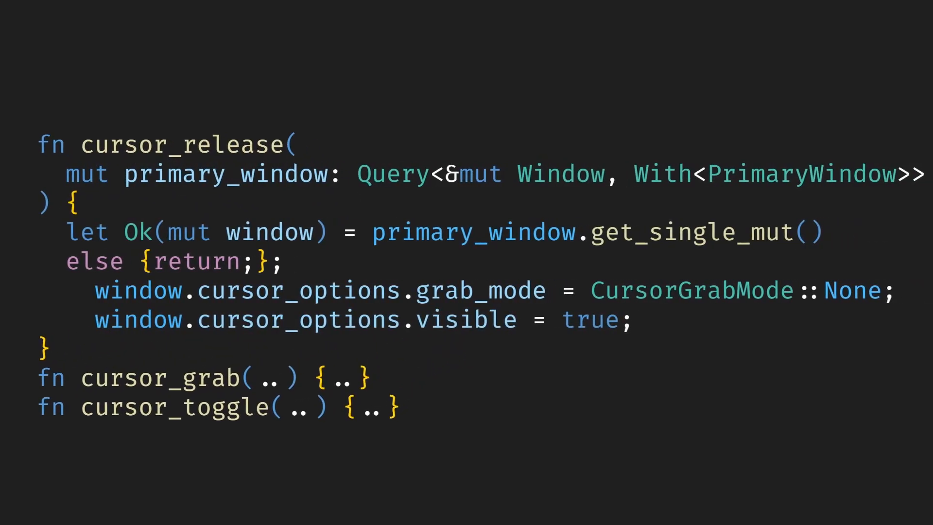
scroll(up, 3)
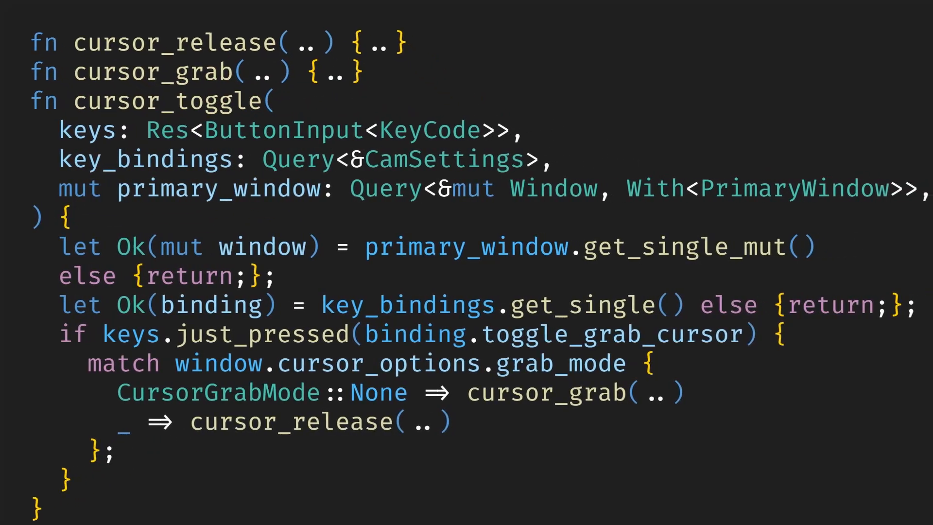
scroll(up, 3)
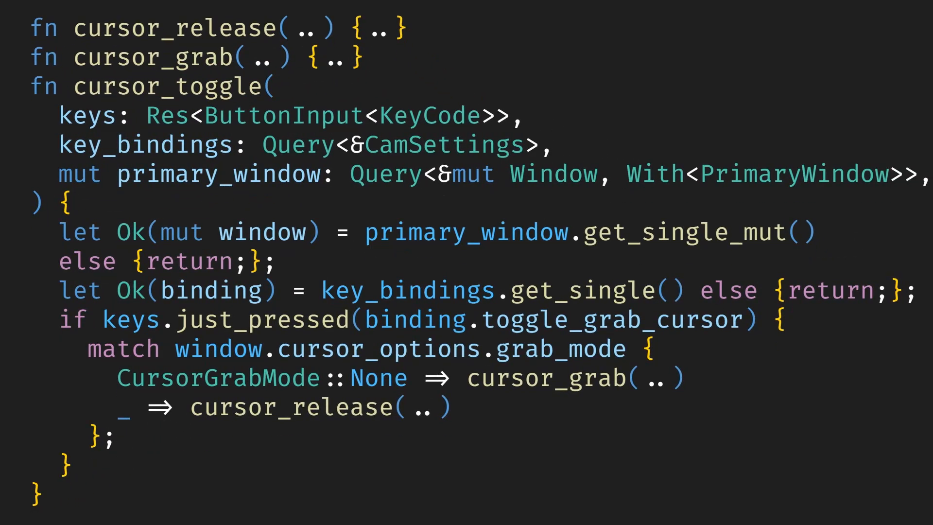